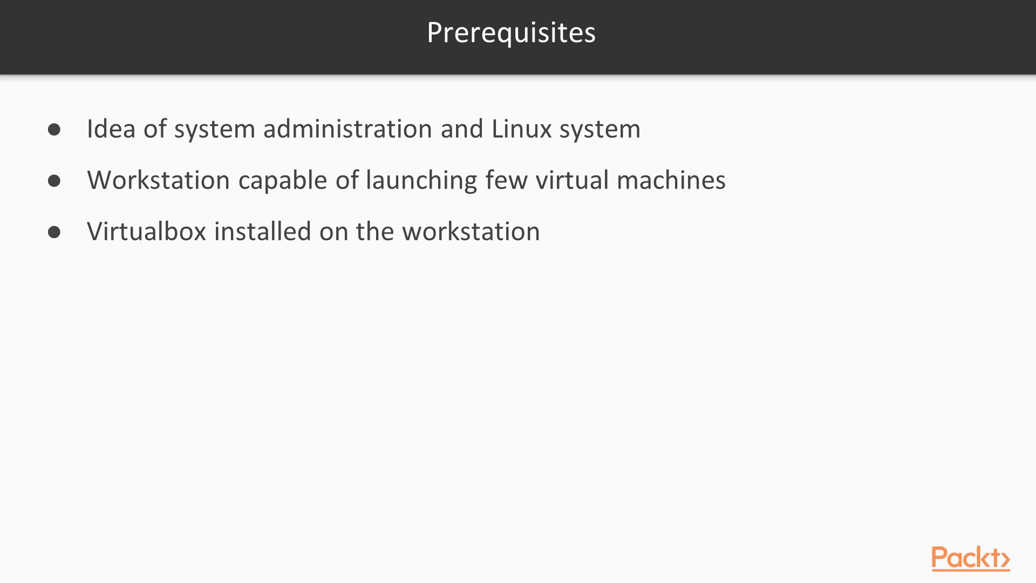
key("Right")
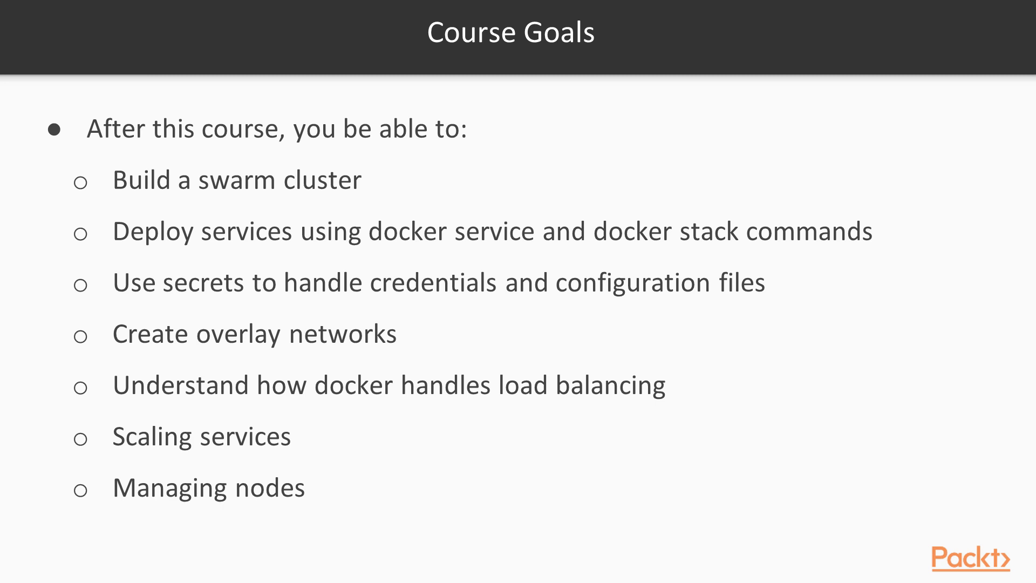